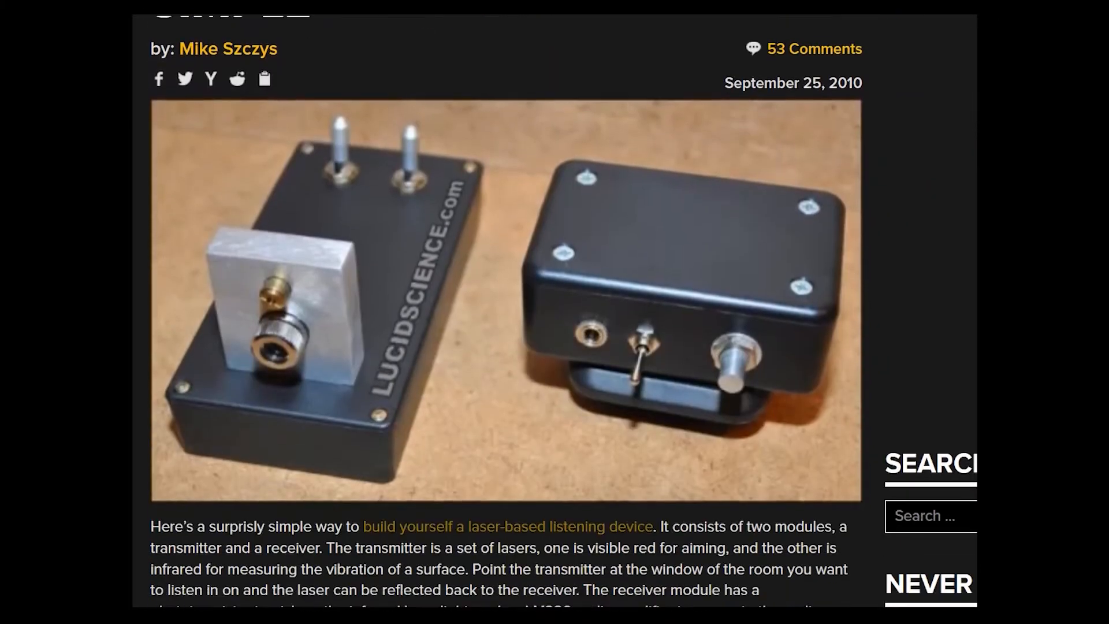
# - Open the March 10, 2015 Wayback Machine snapshot of the LucidScience Laser Spy System page
pyautogui.scroll(-3)
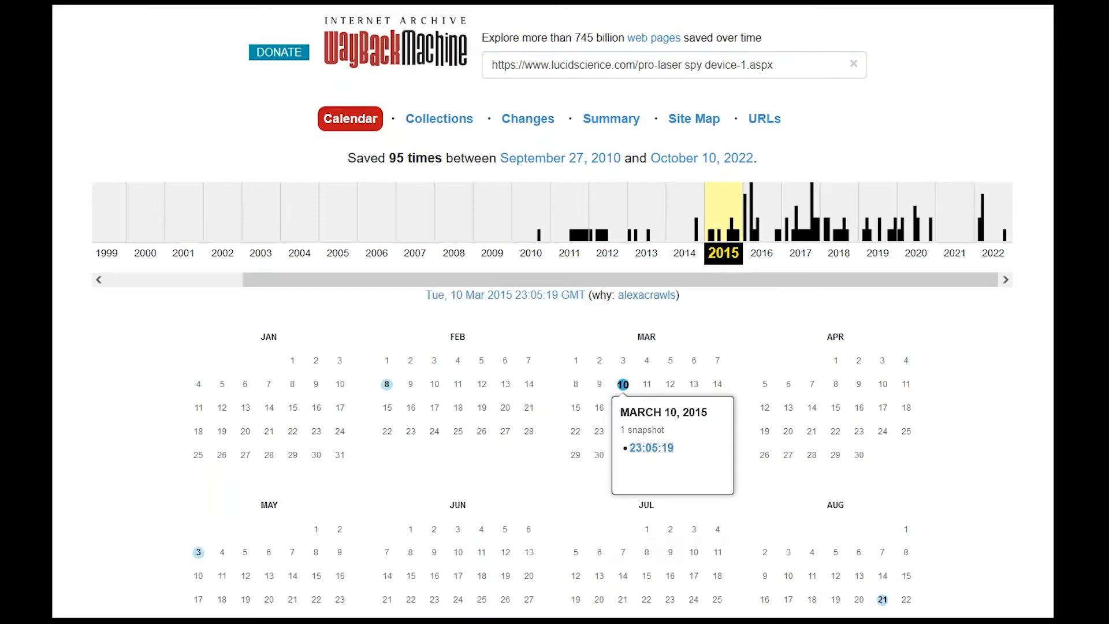
pyautogui.click(650, 447)
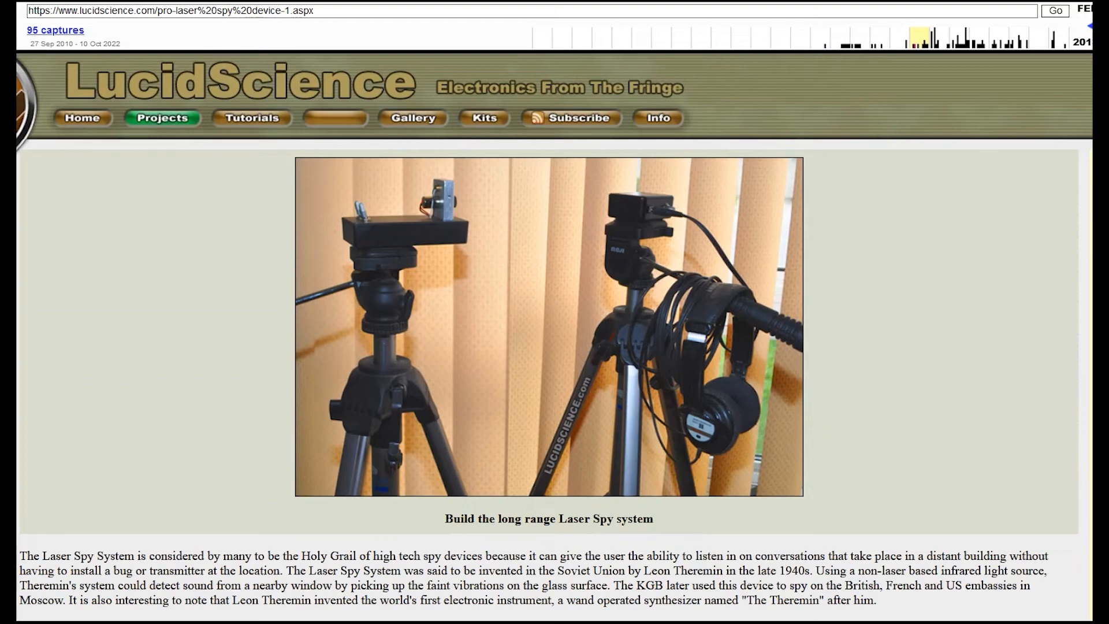
pyautogui.scroll(-3)
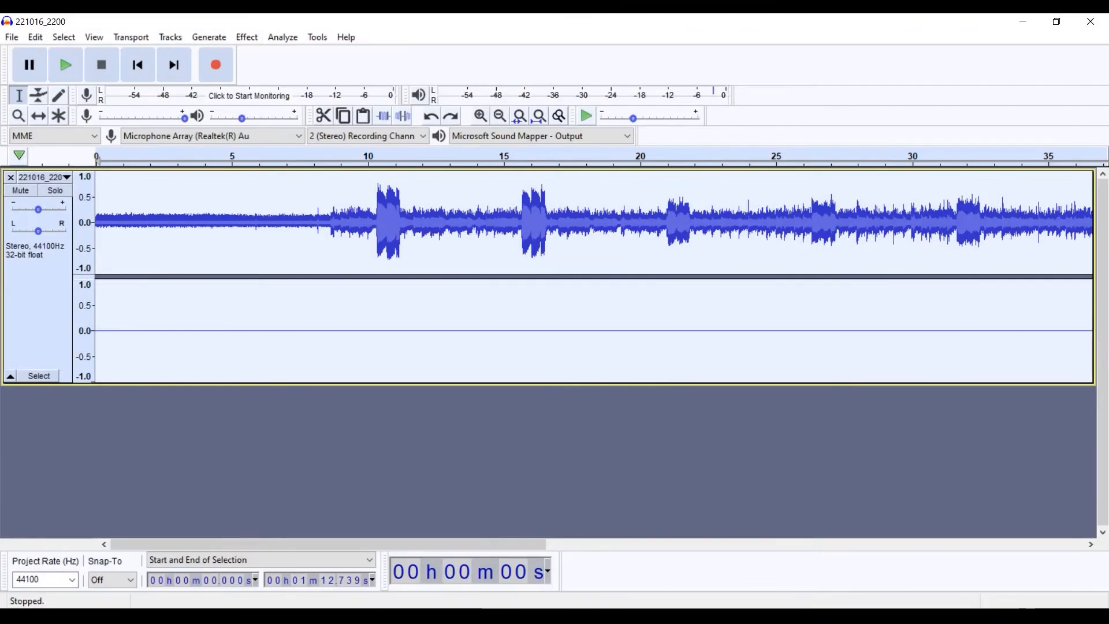
# - Apply Effect > Noise Reduction at 25 dB, sensitivity 1.00, smoothing 0
pyautogui.click(246, 37)
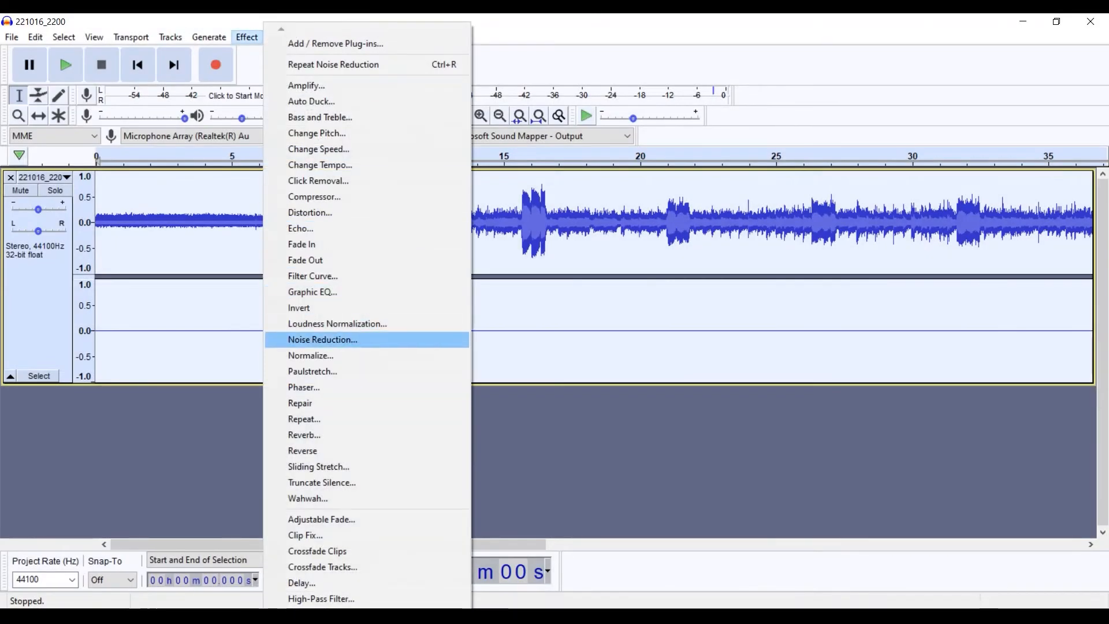
pyautogui.click(322, 339)
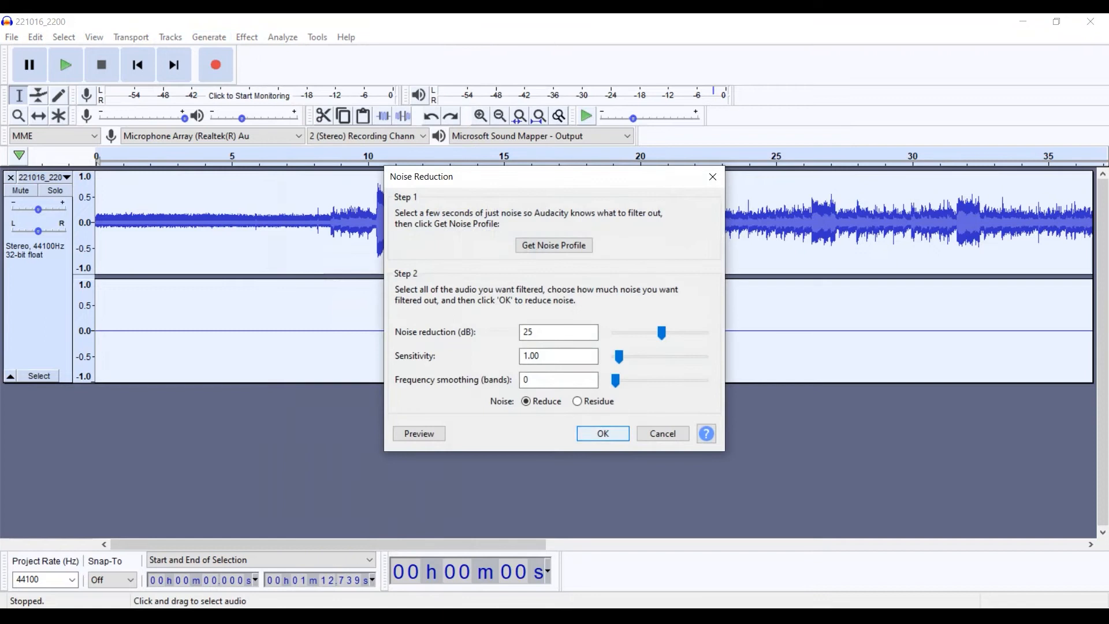
pyautogui.click(601, 433)
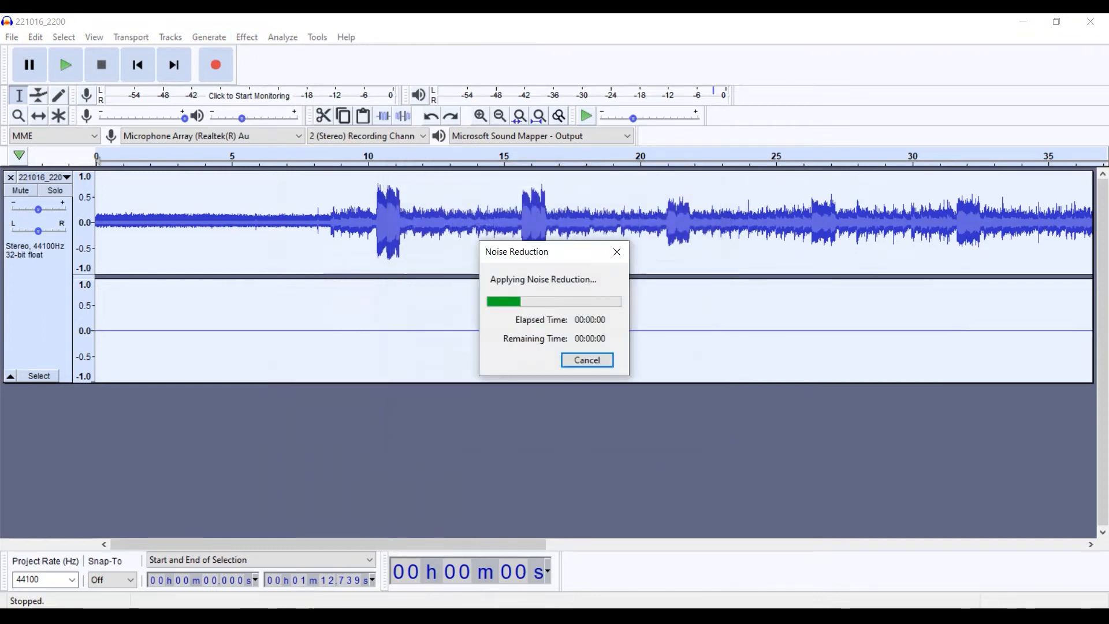